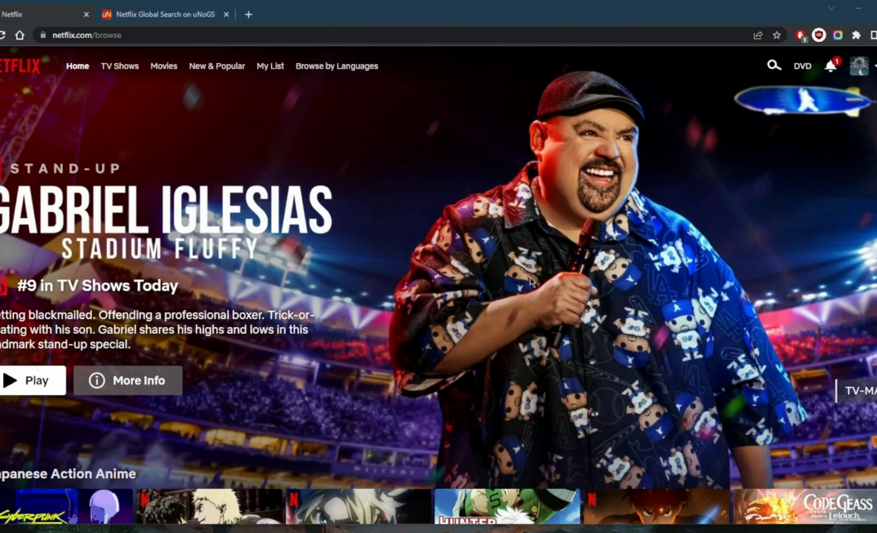
mouse_move(487, 243)
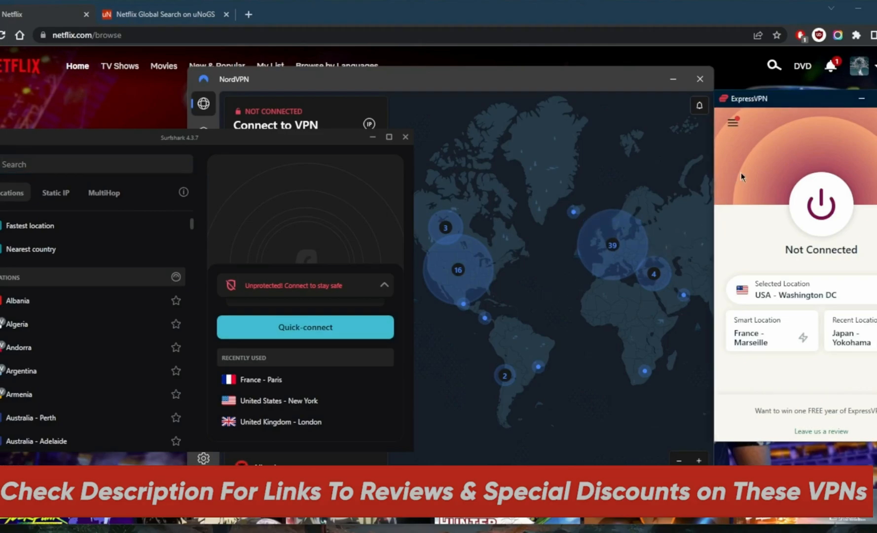
mouse_move(755, 169)
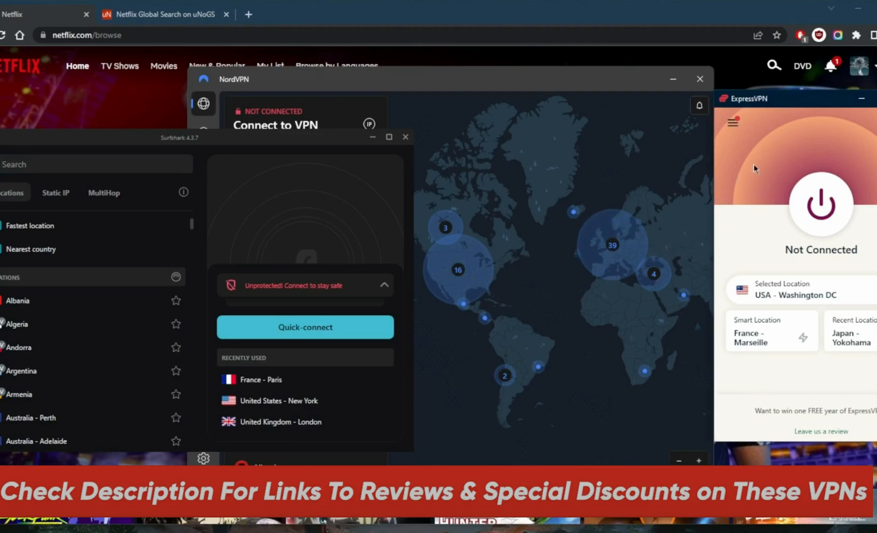
mouse_move(745, 181)
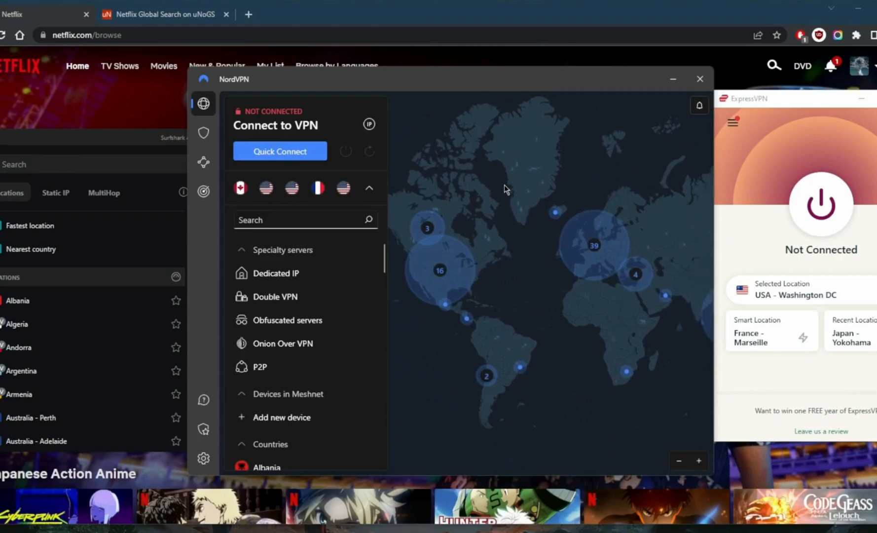
mouse_move(503, 192)
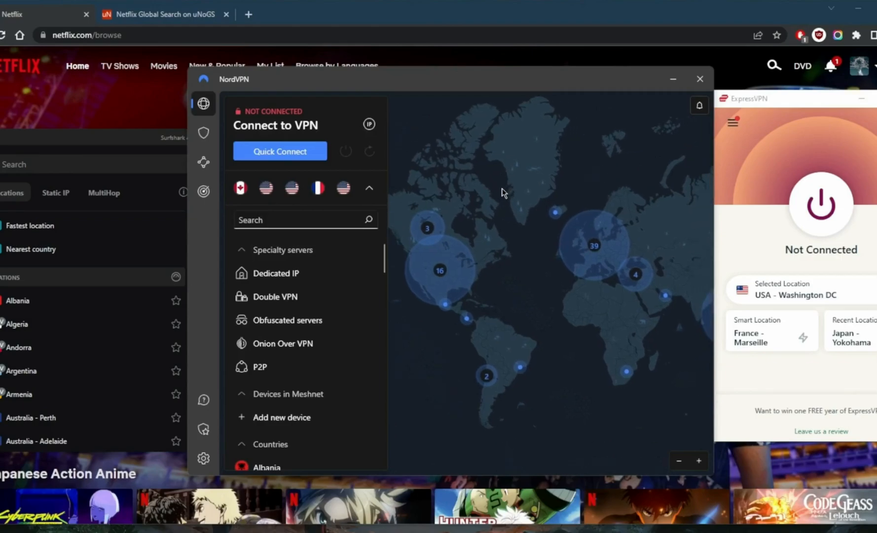
mouse_move(492, 213)
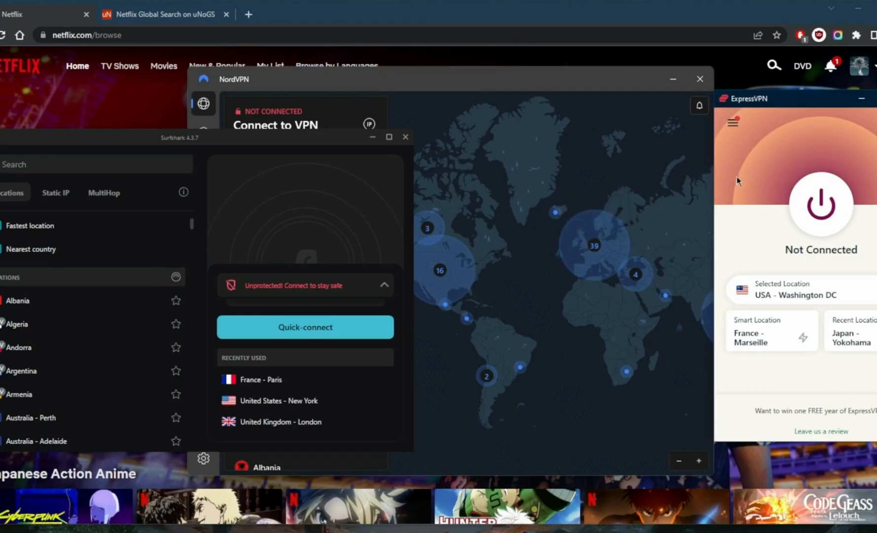
mouse_move(767, 172)
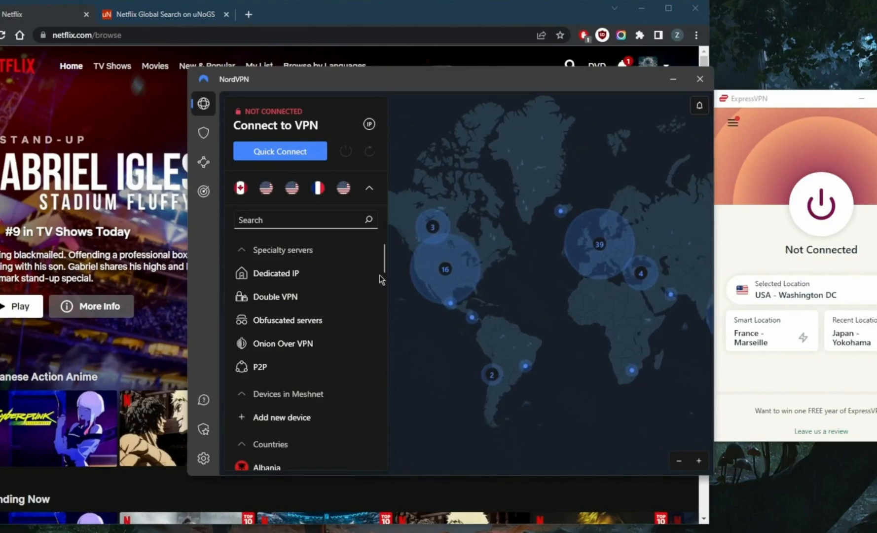
Browse NordVPN's dark web monitoring feature and return to the server map and country list
click(203, 191)
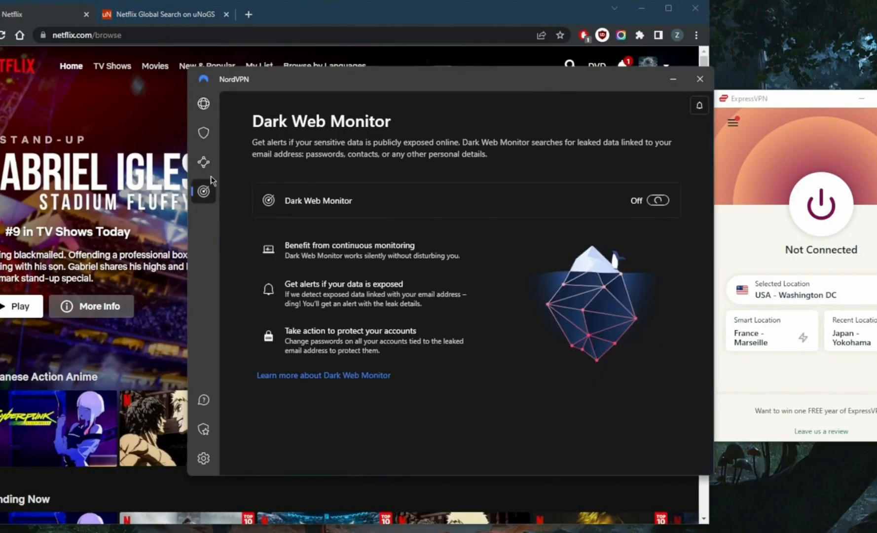
click(203, 104)
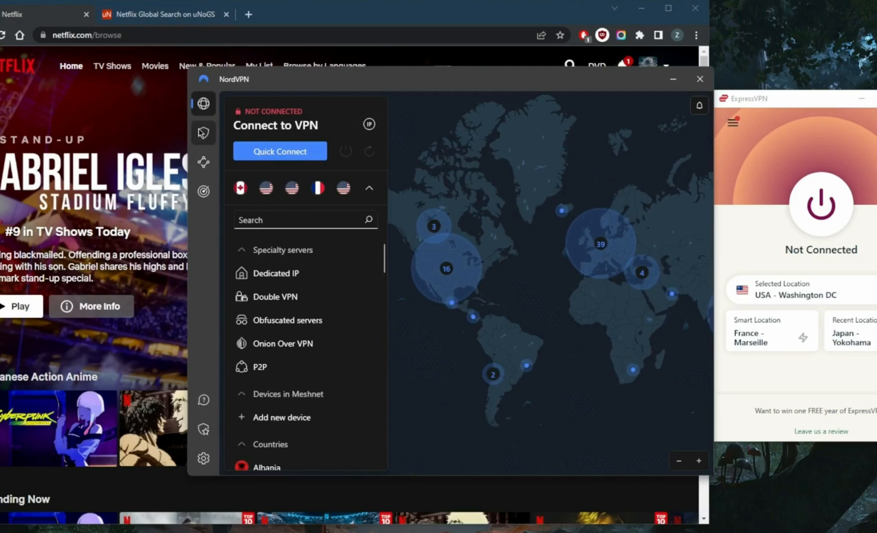
click(204, 133)
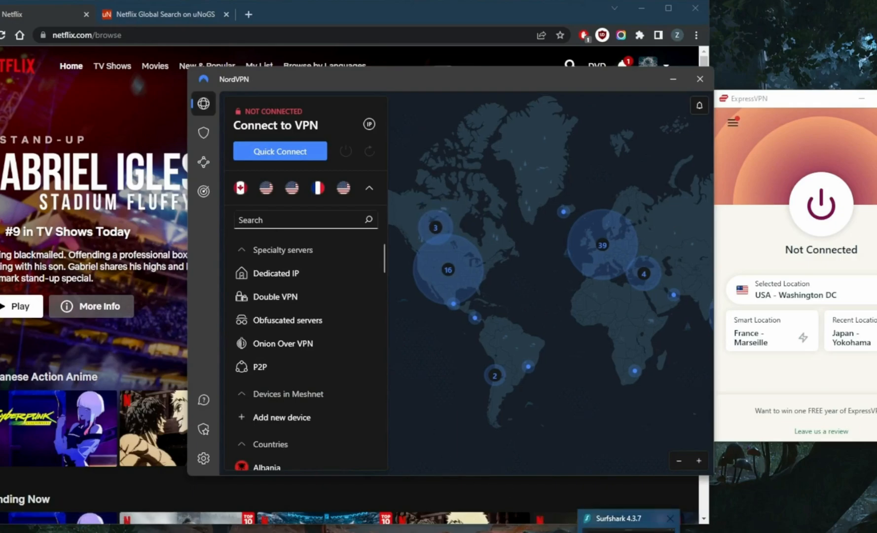
Scroll uNoGS's top movies down to Forrest Gump, then return to the Netflix home page
click(613, 517)
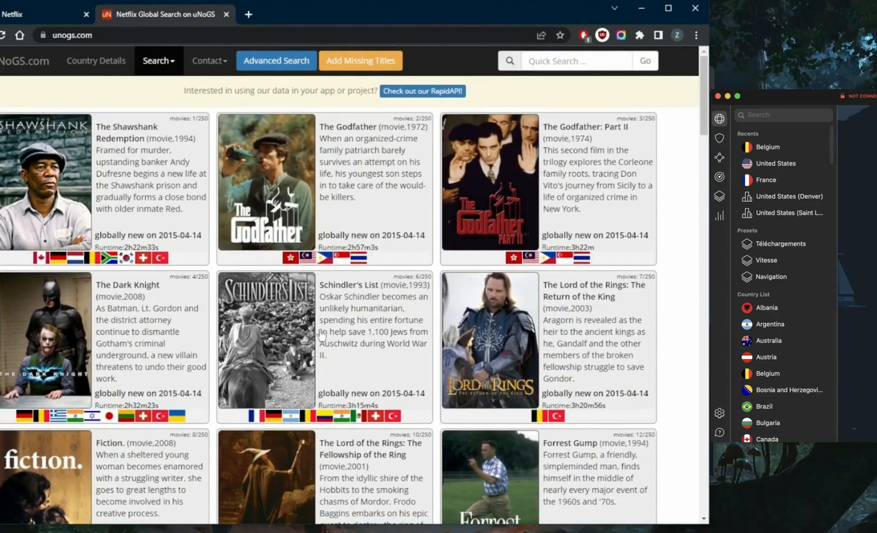
scroll(down, 3)
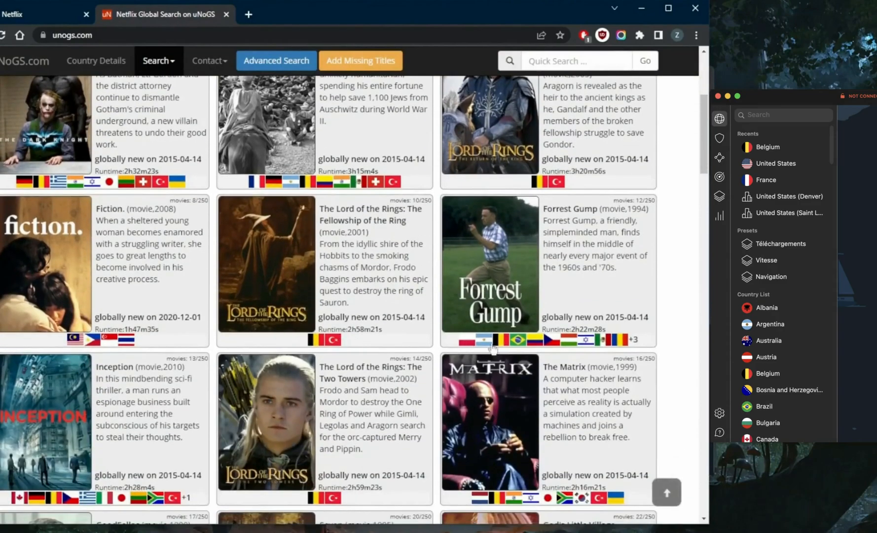
mouse_move(485, 311)
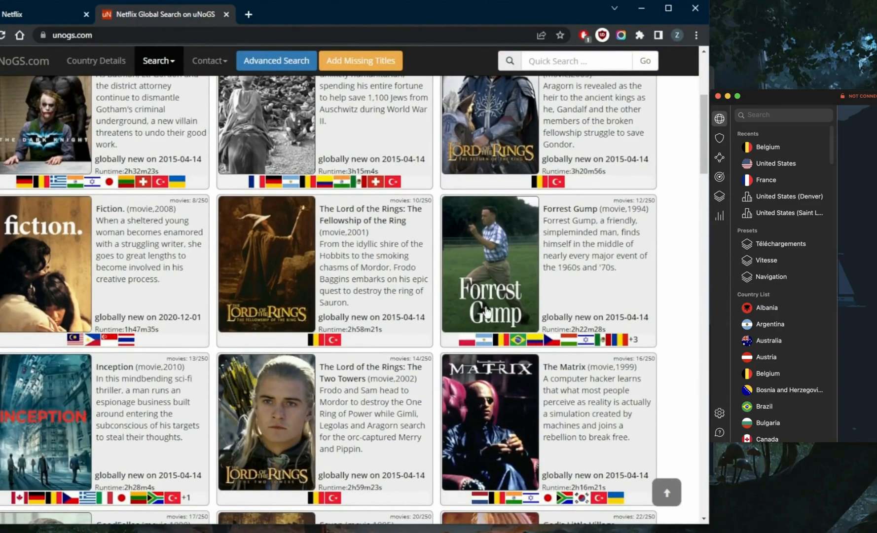
mouse_move(103, 53)
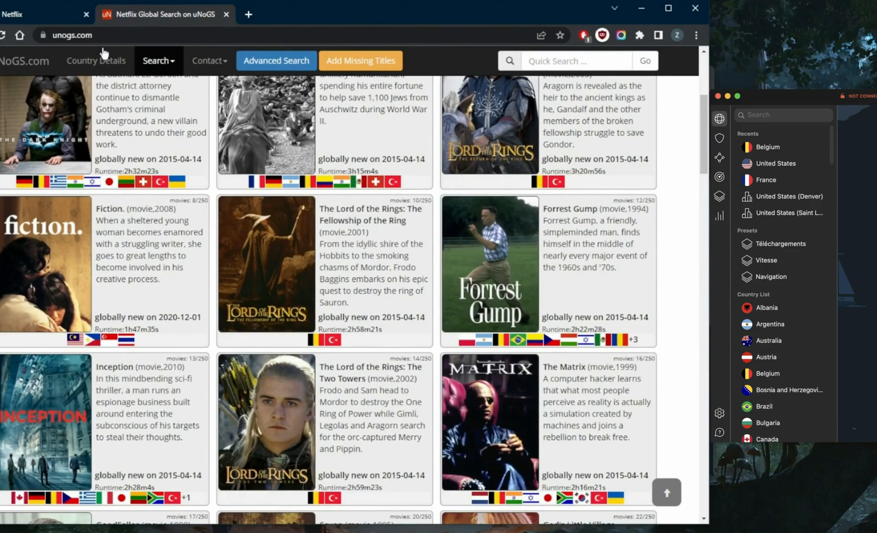
click(42, 14)
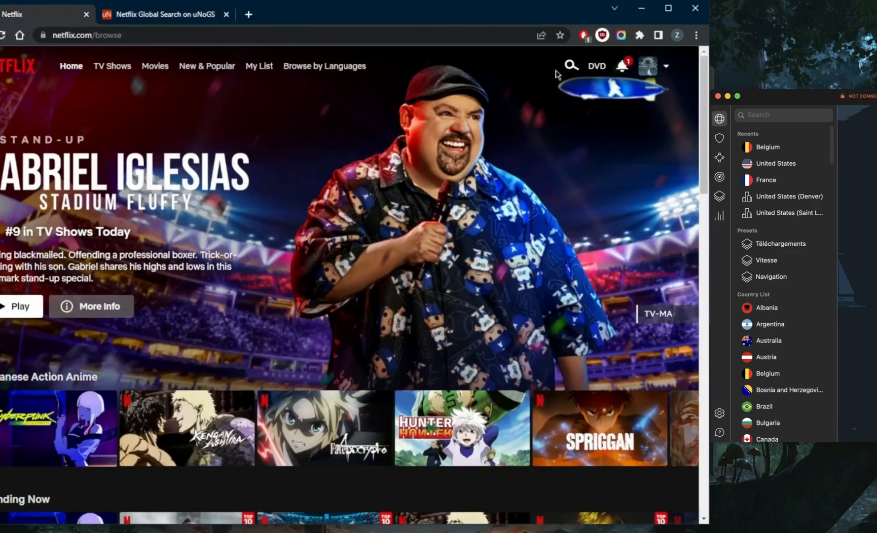
Search the Netflix catalogue for 'forrest gump'
click(571, 65)
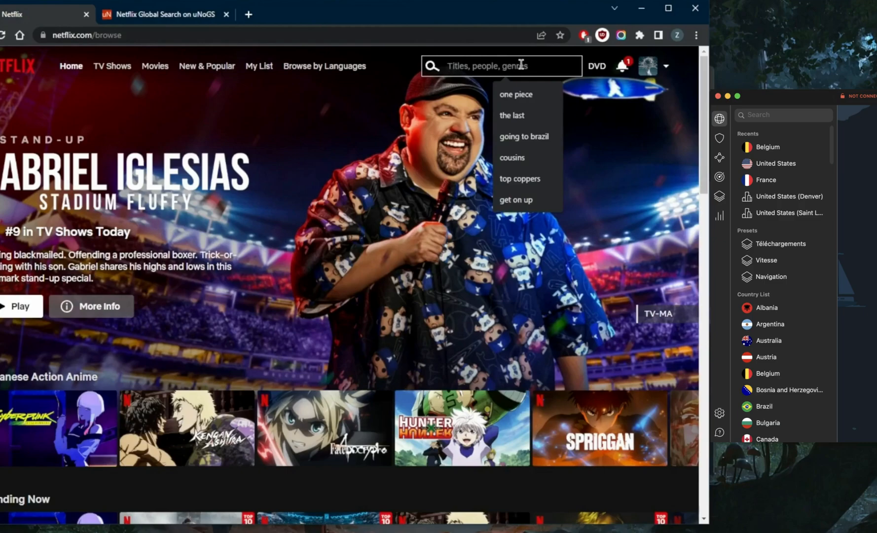
text(forrest gump)
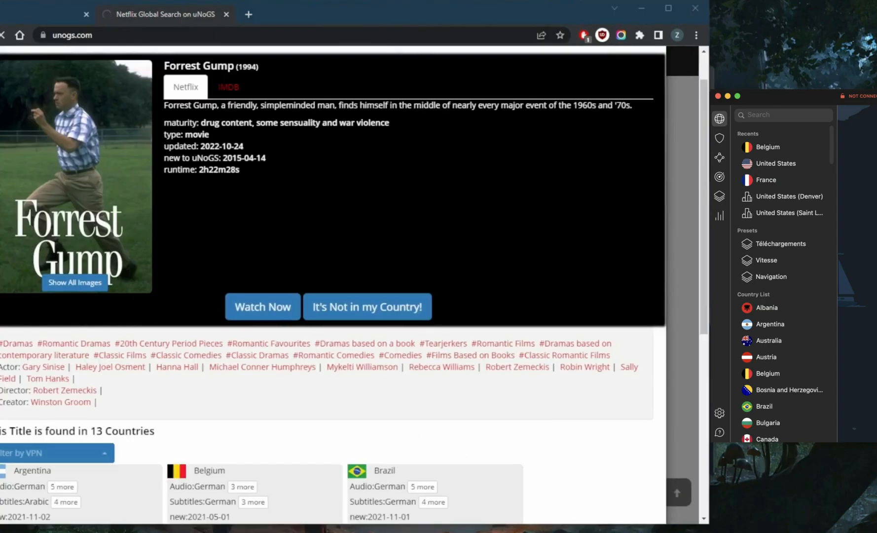
Expand Belgium's full audio and subtitle language lists for Forrest Gump on uNoGS
scroll(down, 3)
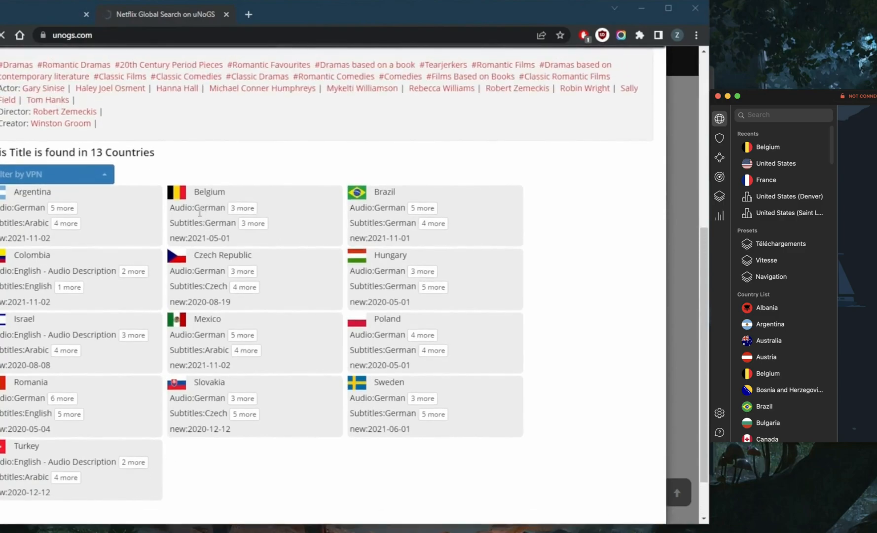
click(241, 208)
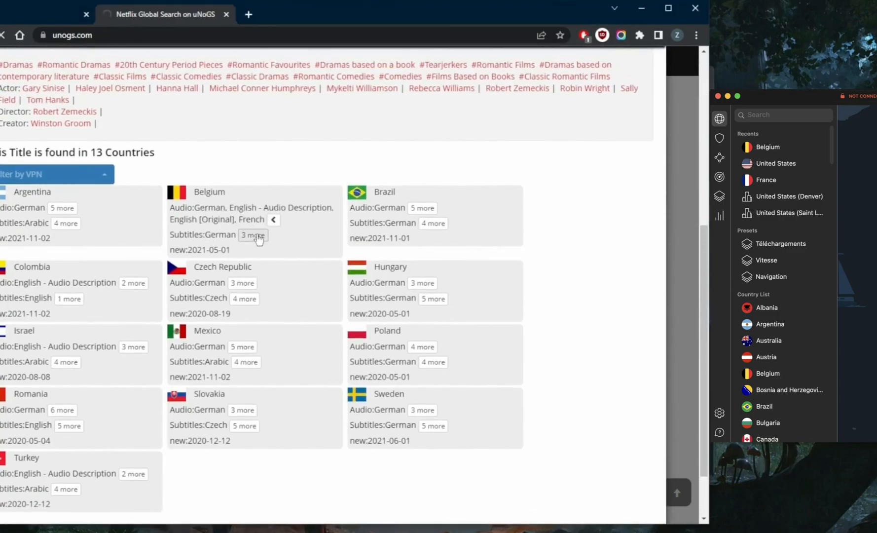
click(253, 235)
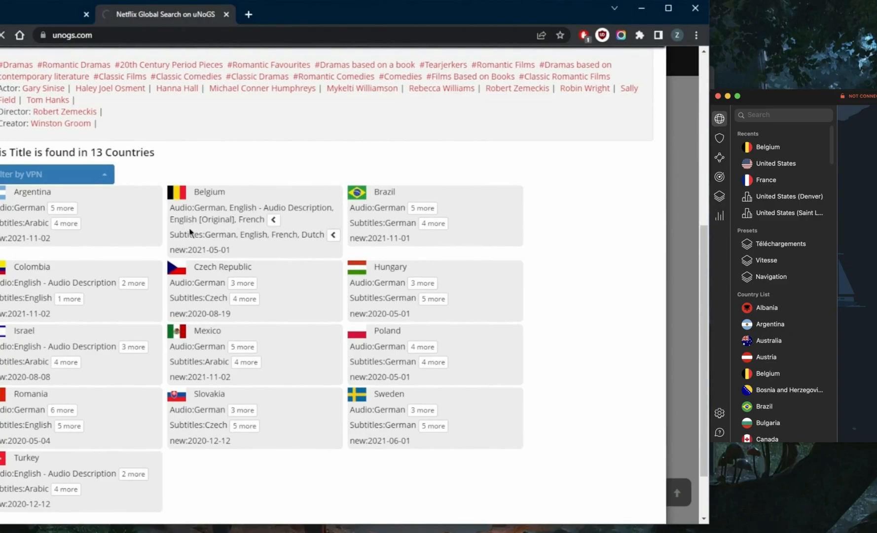
mouse_move(248, 244)
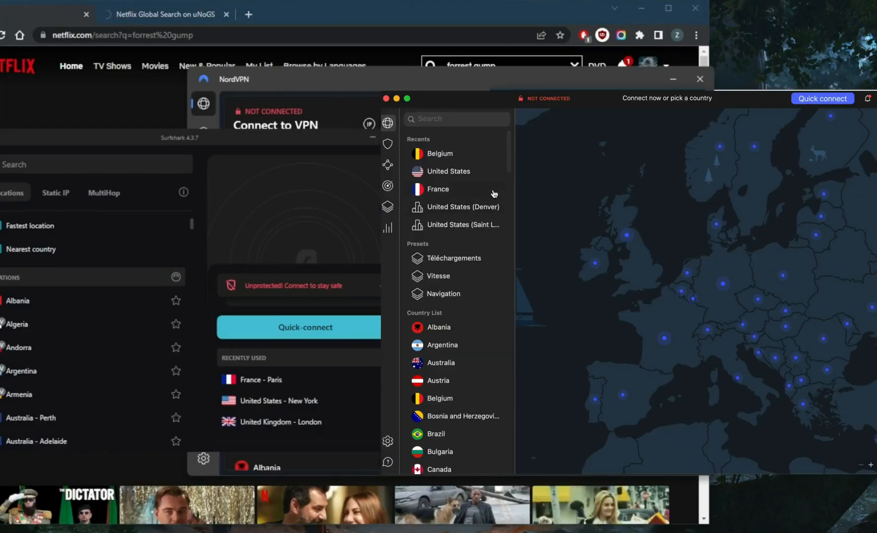
mouse_move(446, 163)
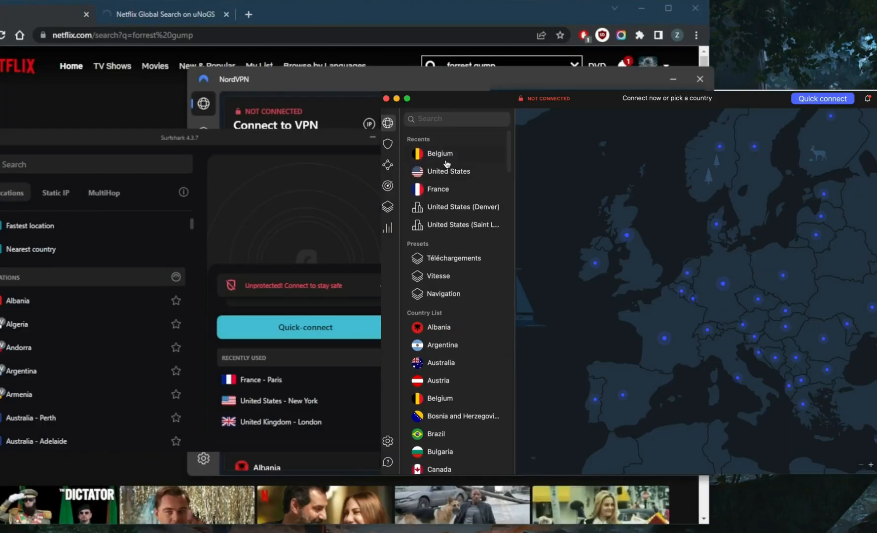
Connect NordVPN to a Belgium server from the Recents list
click(440, 153)
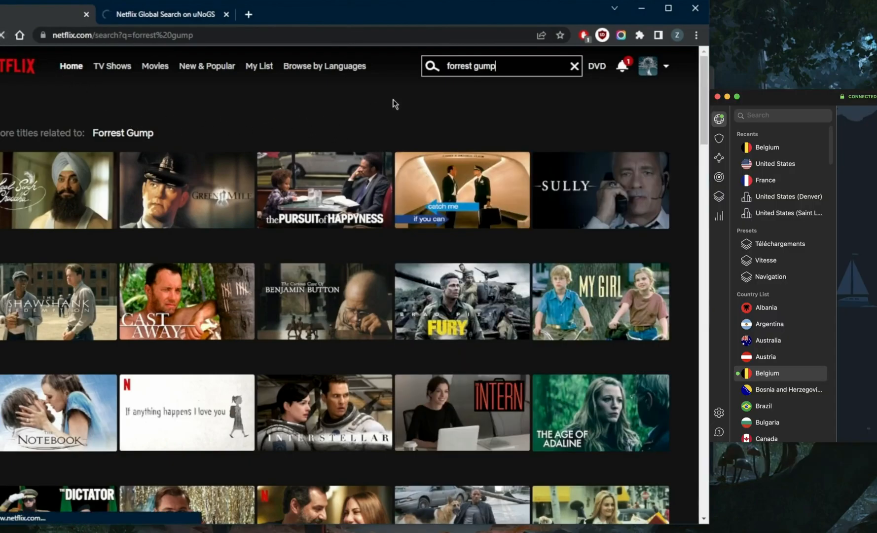
mouse_move(61, 189)
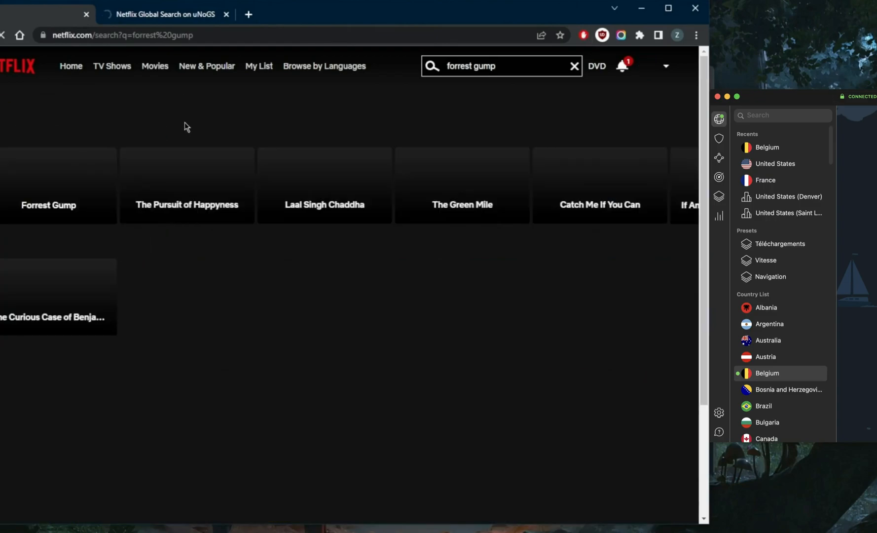
Refresh the Netflix forrest gump results so Forrest Gump appears first
scroll(down, 3)
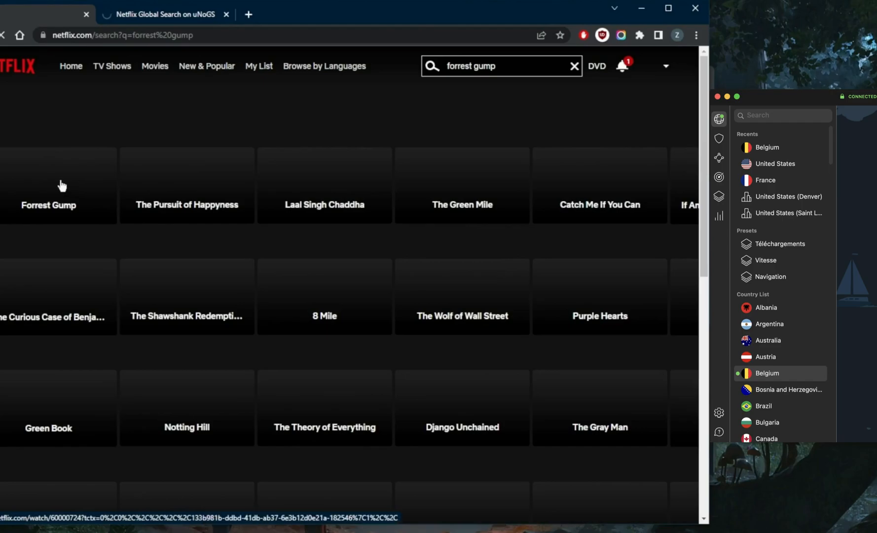
mouse_move(70, 185)
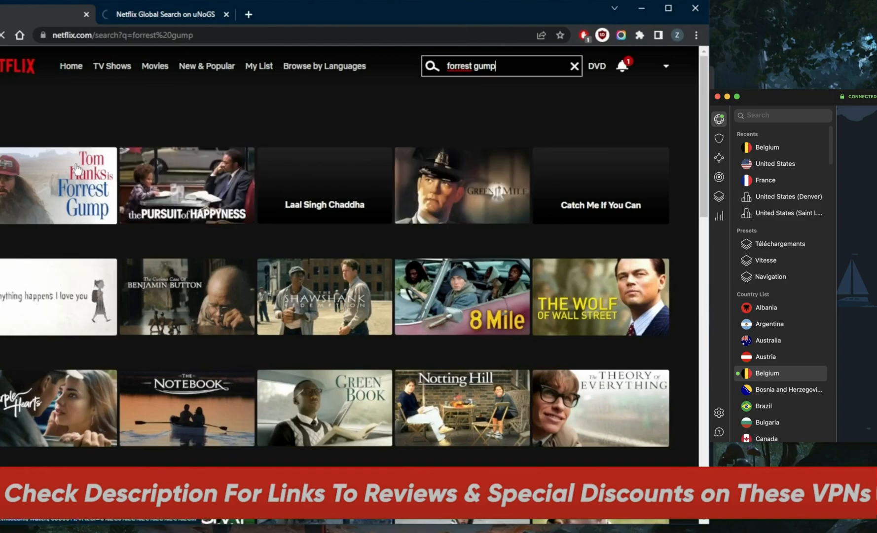
mouse_move(58, 185)
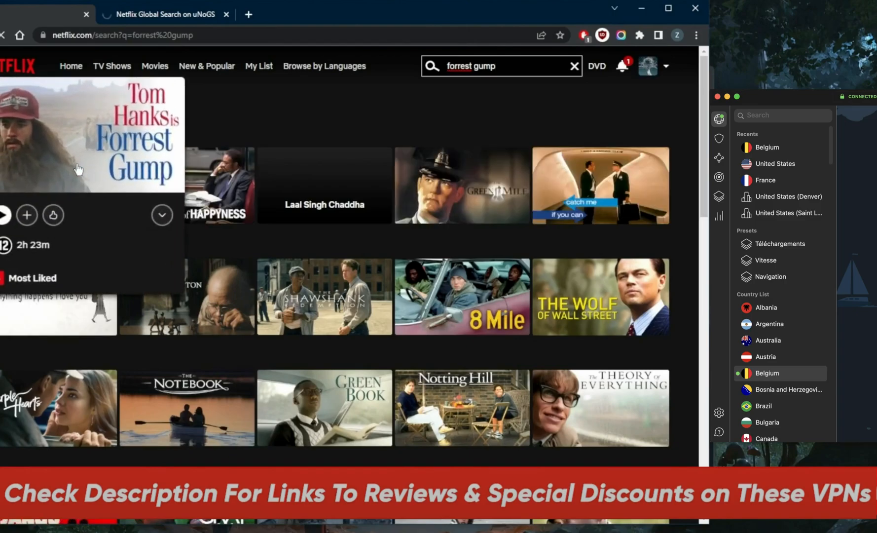